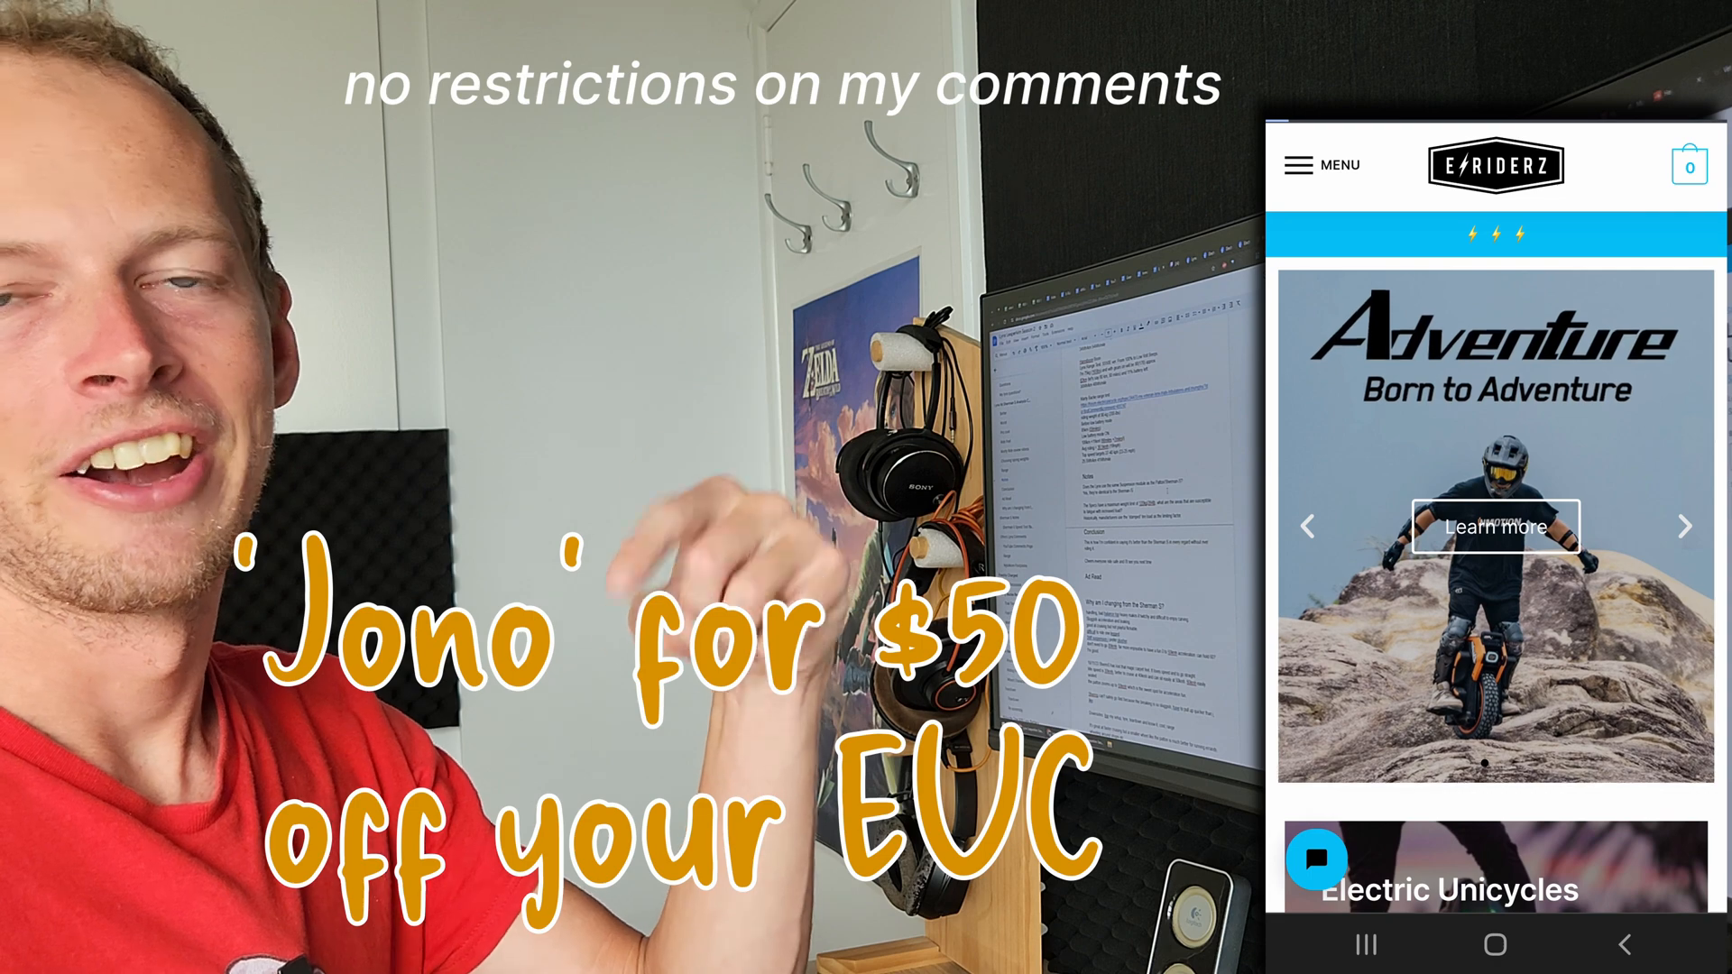
text(Jono)
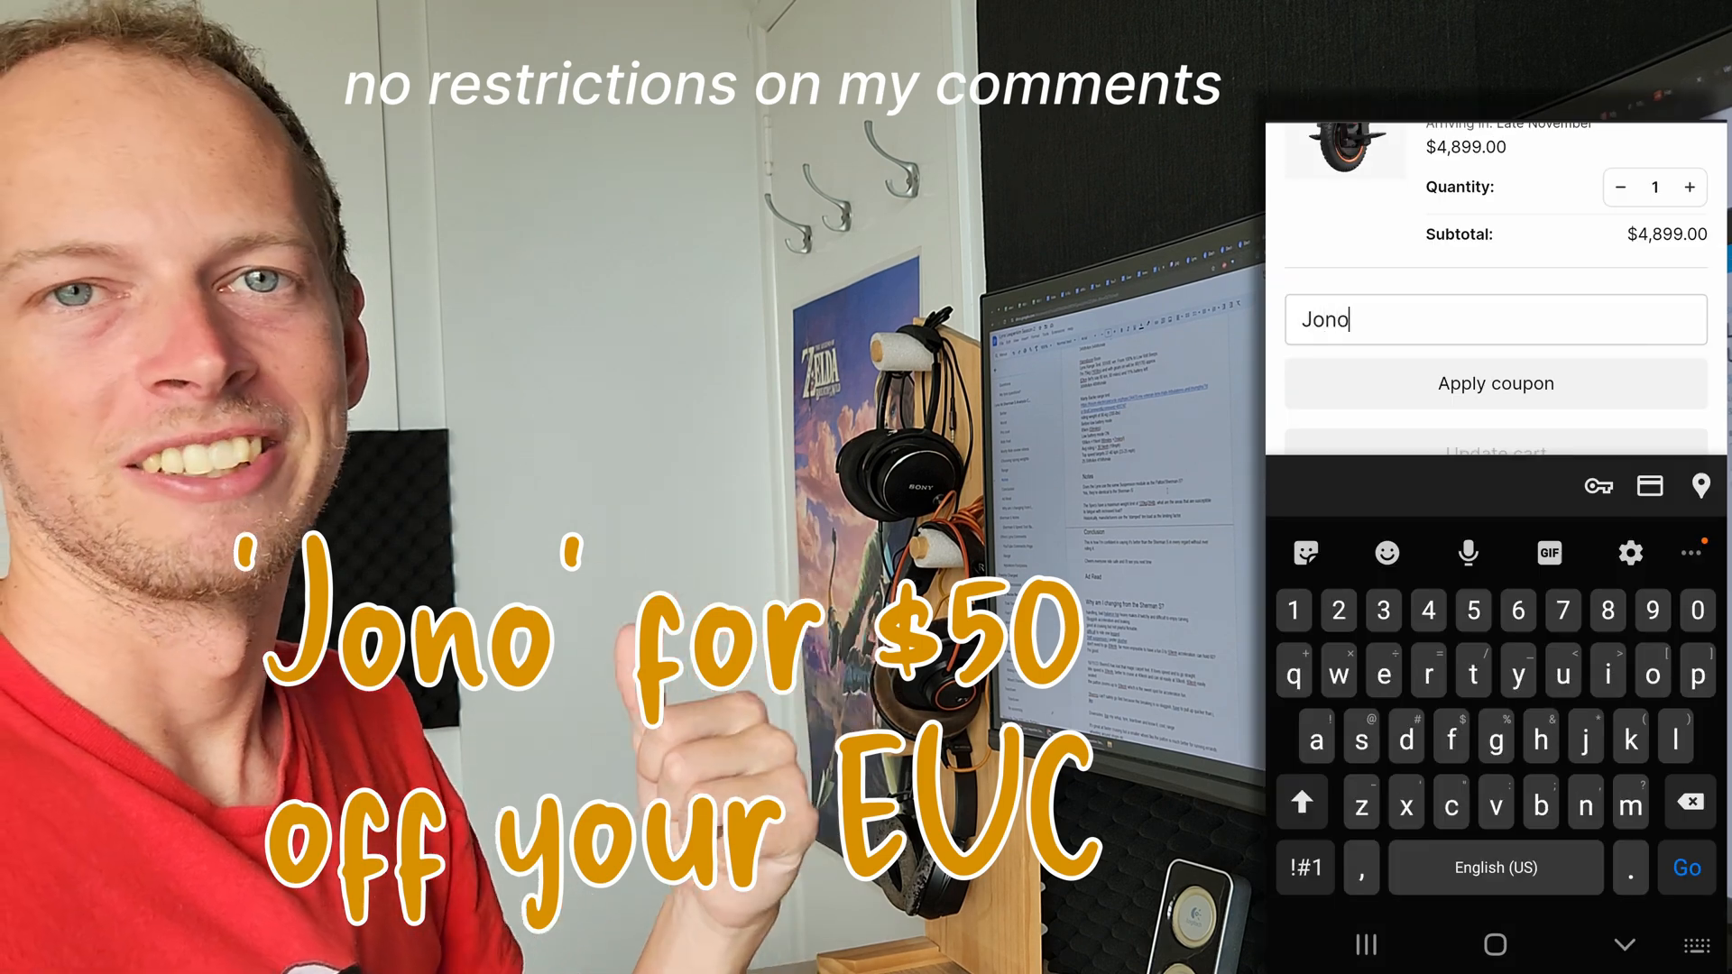